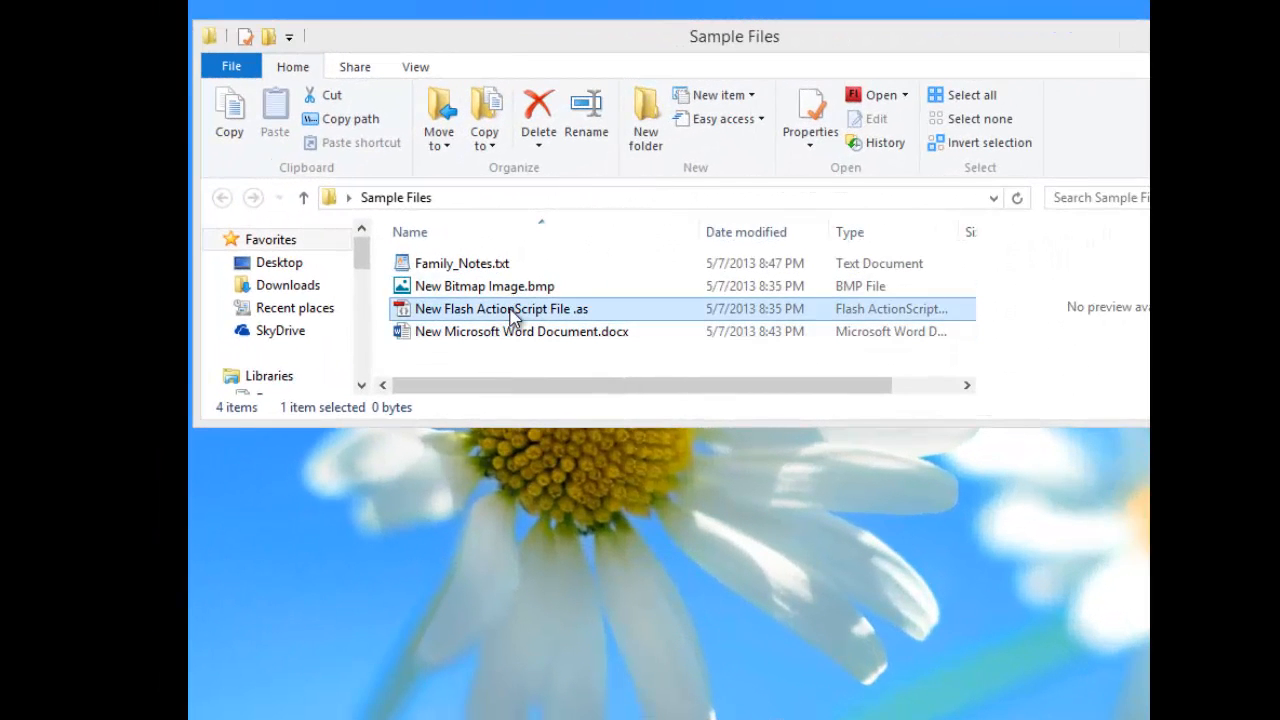
# Inspect the bitmap file's actions and preview the scrambled contents of Family_Notes.txt
pyautogui.click(484, 286)
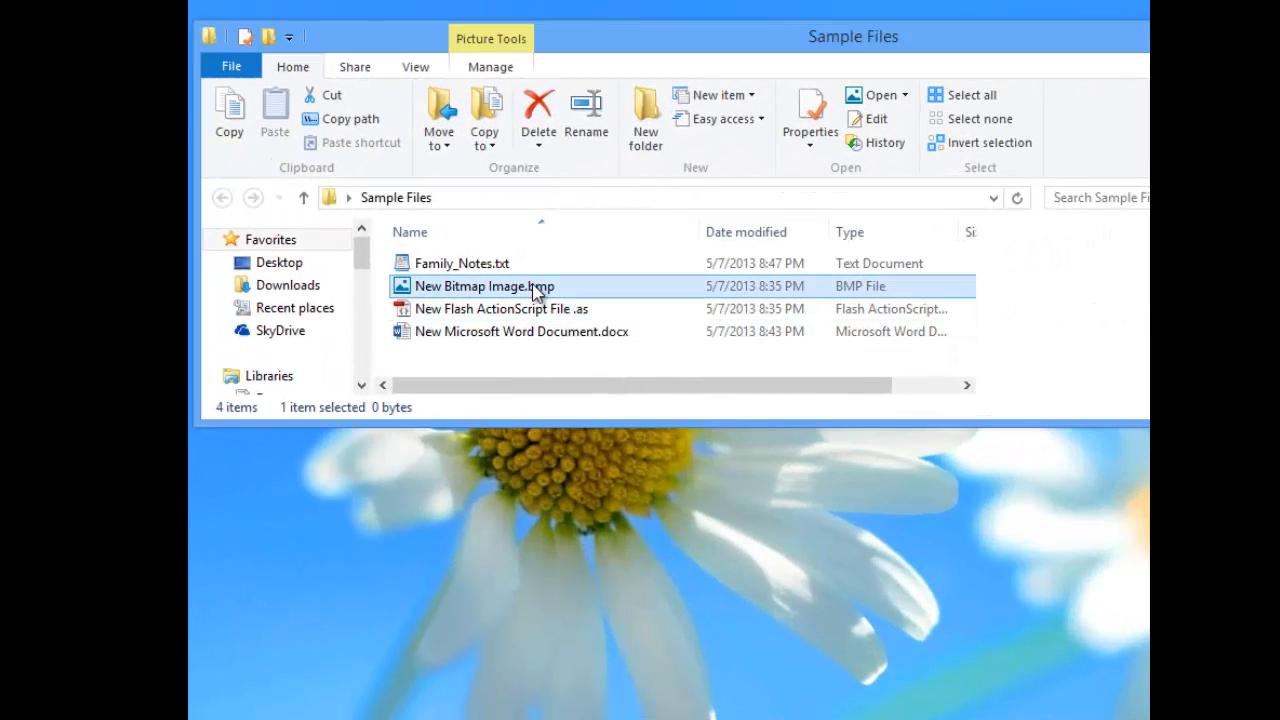
pyautogui.rightClick(484, 286)
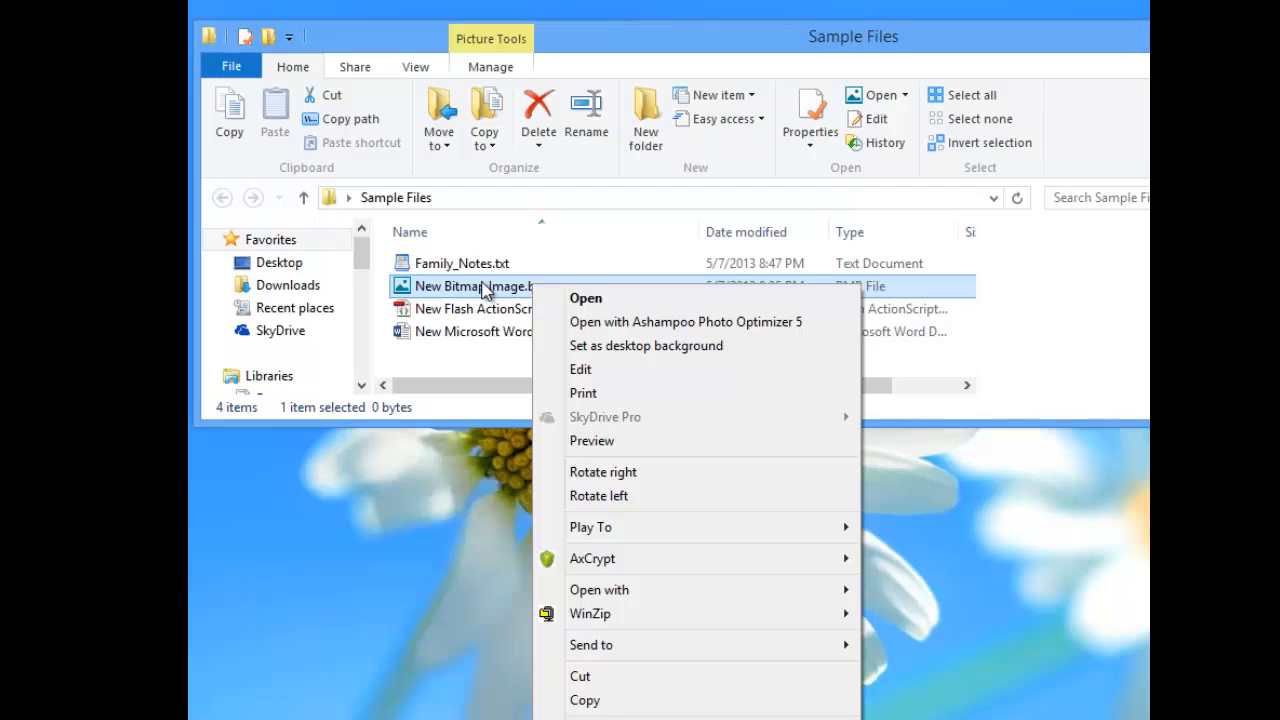
pyautogui.moveTo(592, 558)
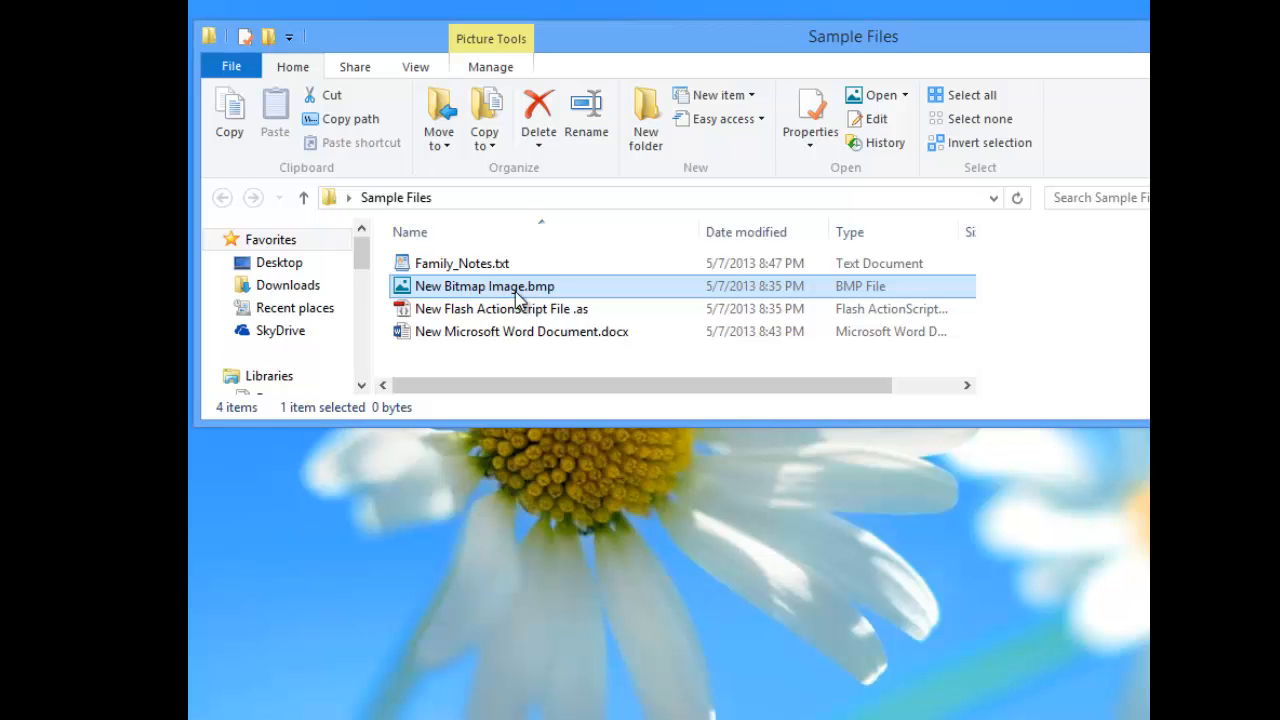
pyautogui.click(462, 264)
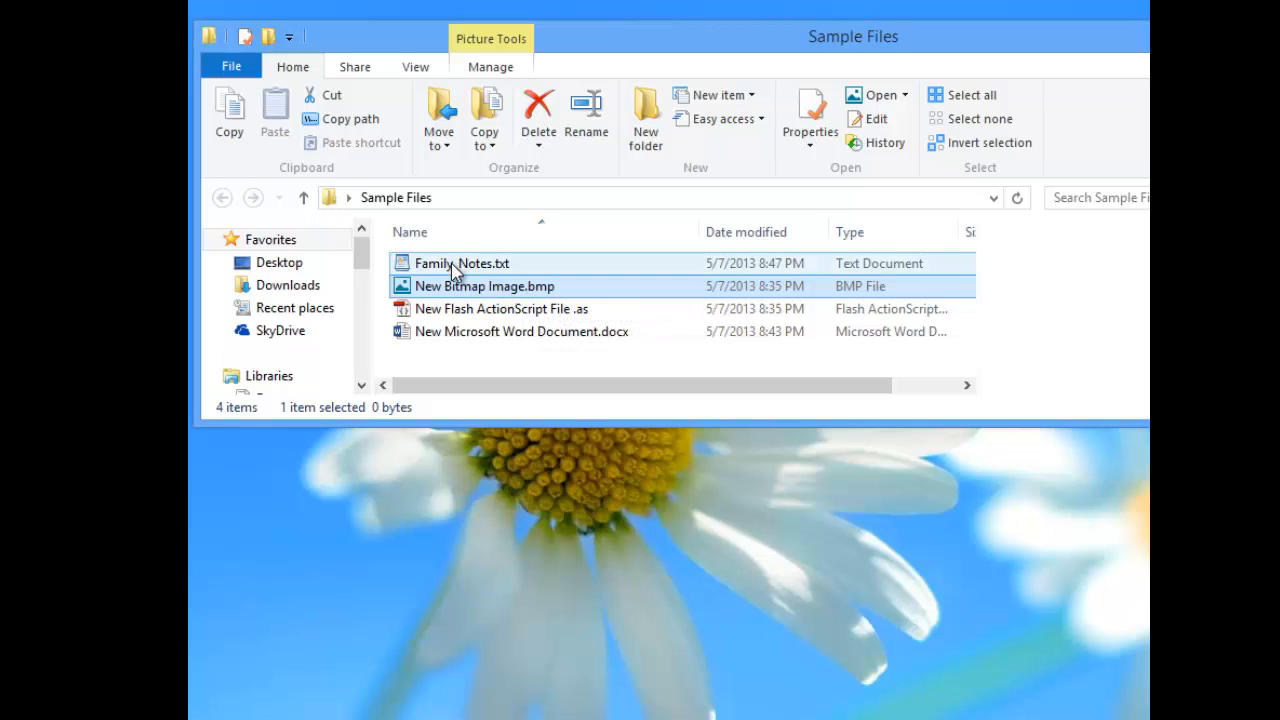
pyautogui.click(484, 286)
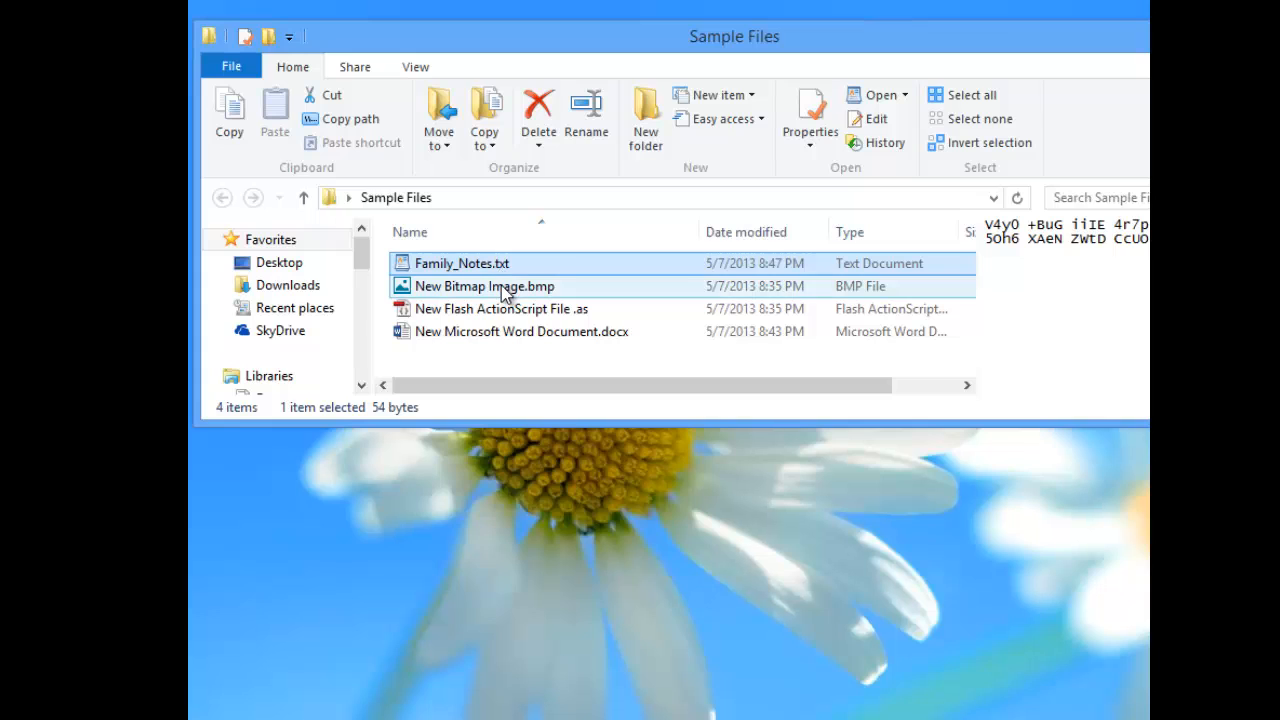
pyautogui.moveTo(490, 296)
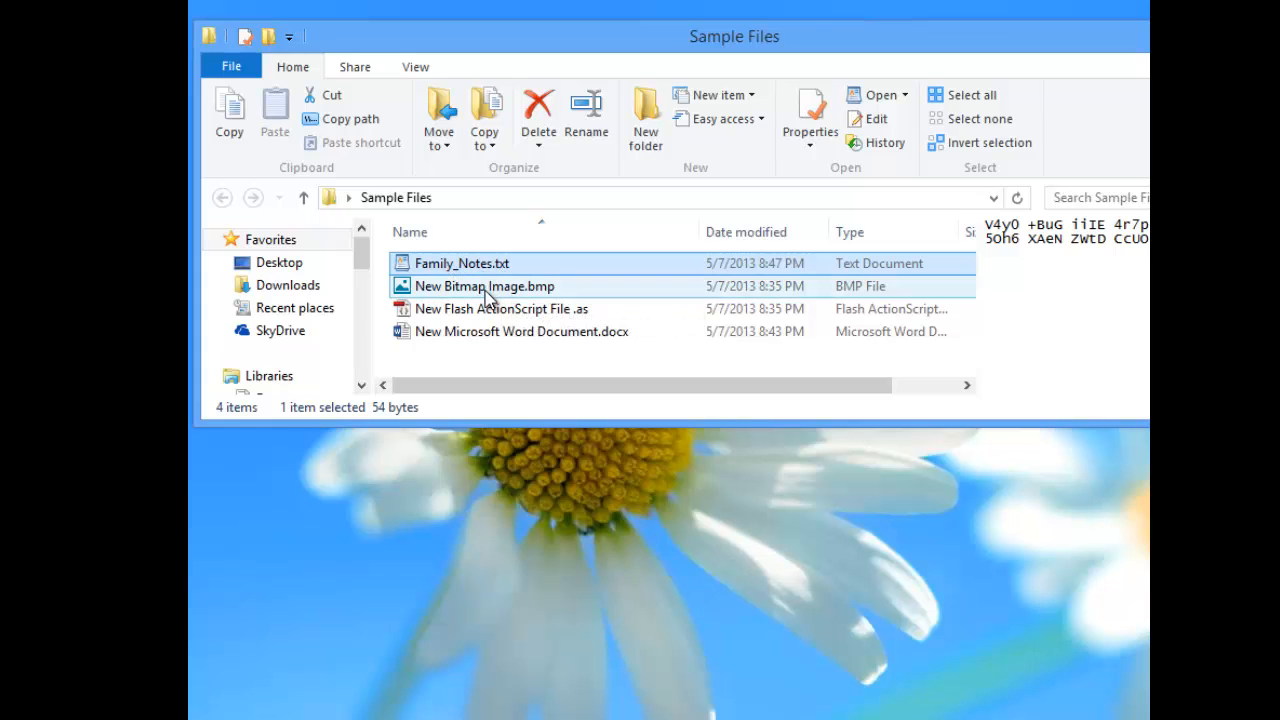
pyautogui.click(484, 286)
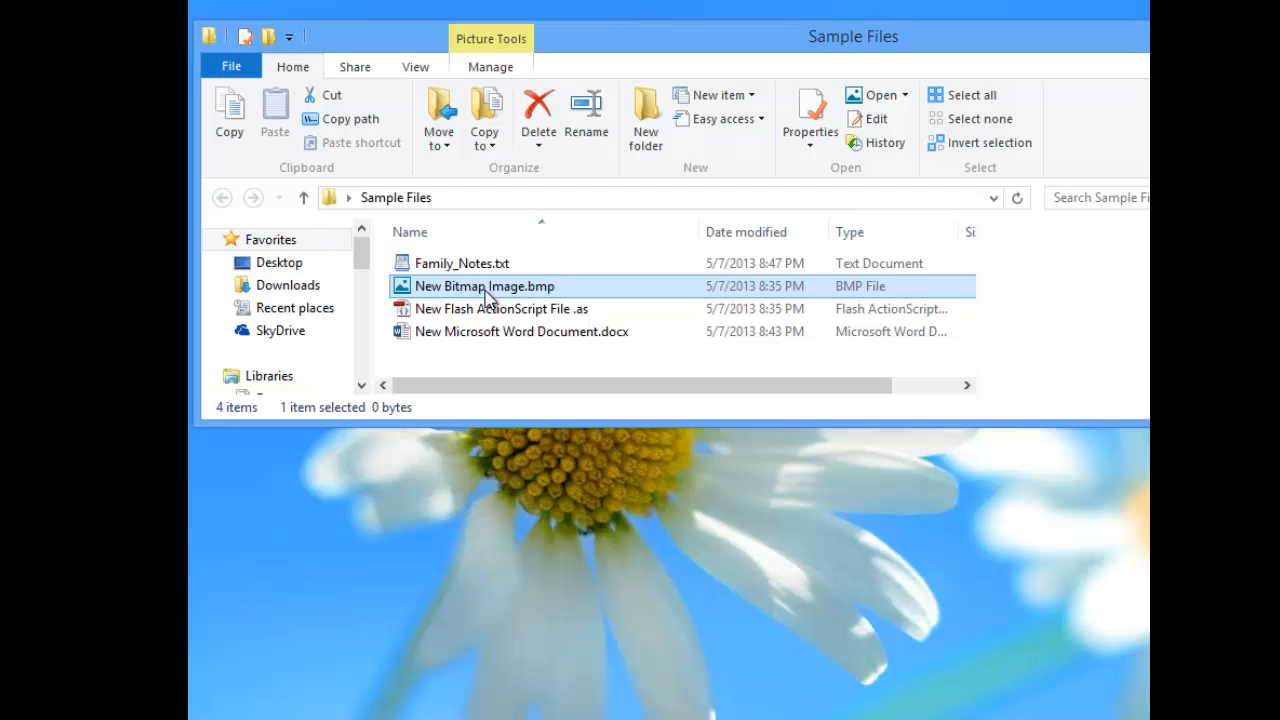
pyautogui.click(460, 264)
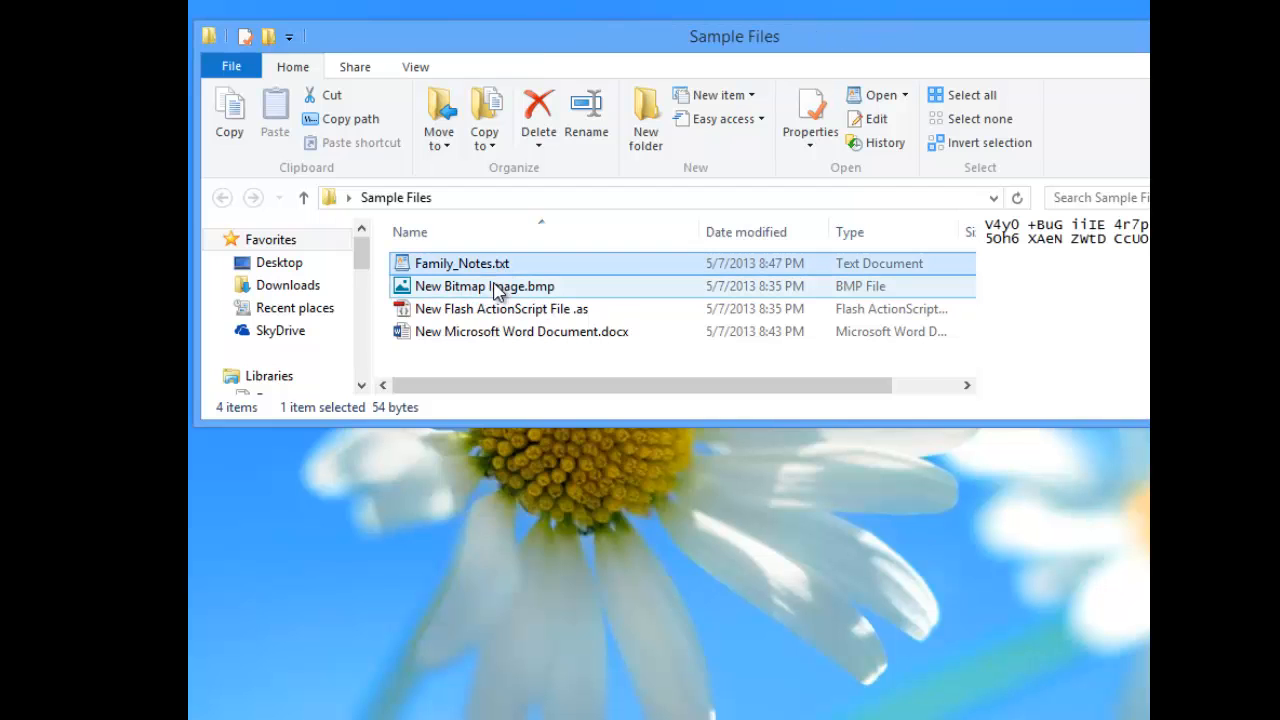
pyautogui.moveTo(484, 288)
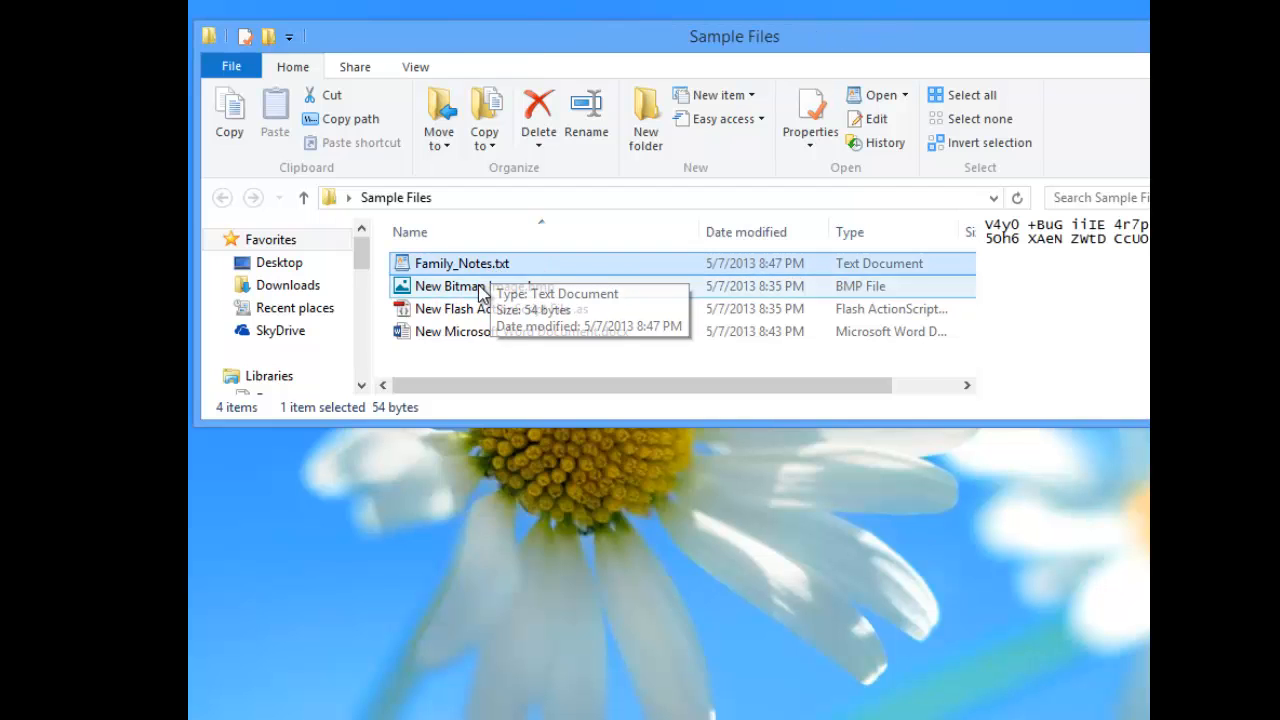
# Select the bitmap, Flash ActionScript and Word sample files together, excluding Family_Notes.txt
pyautogui.click(484, 286)
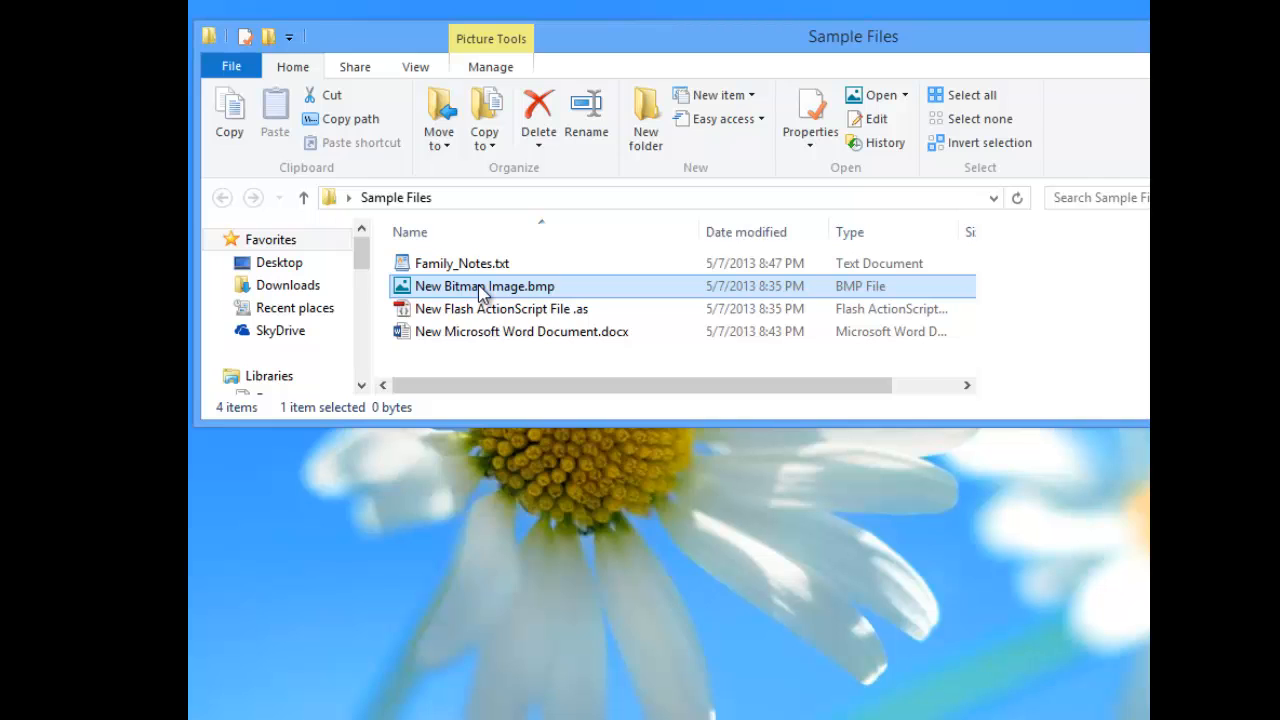
pyautogui.click(520, 332)
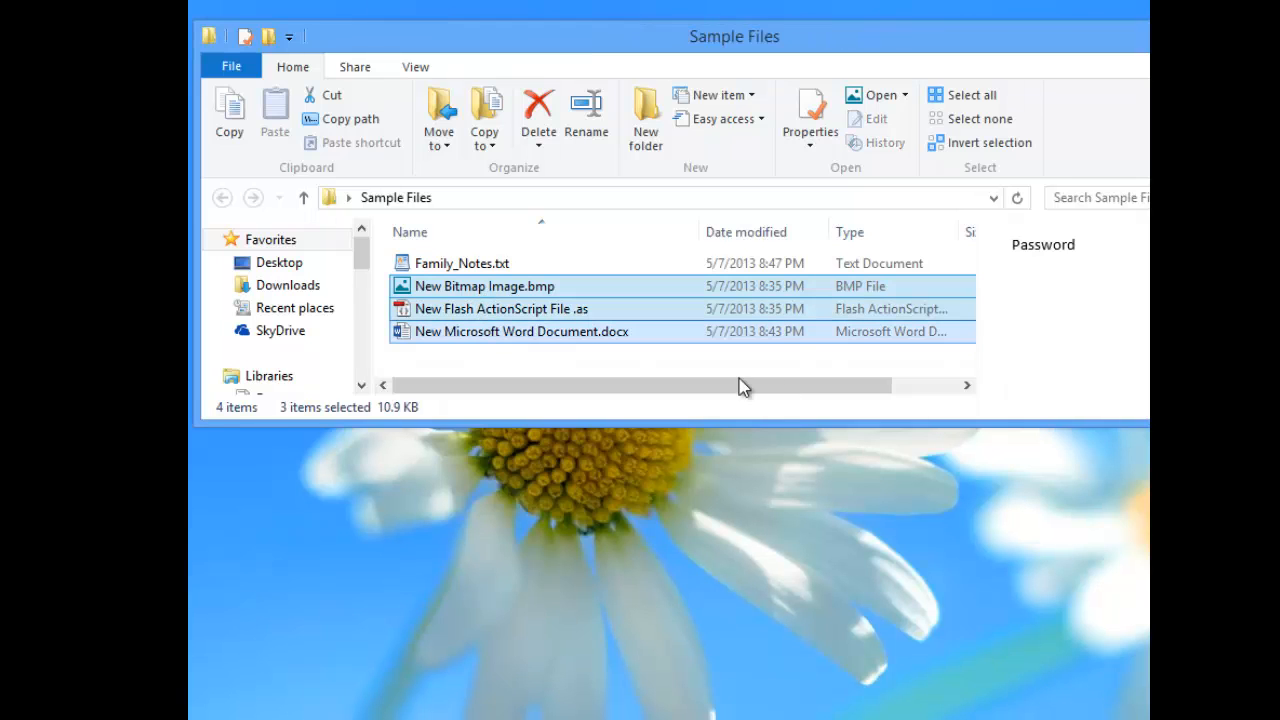
pyautogui.moveTo(524, 340)
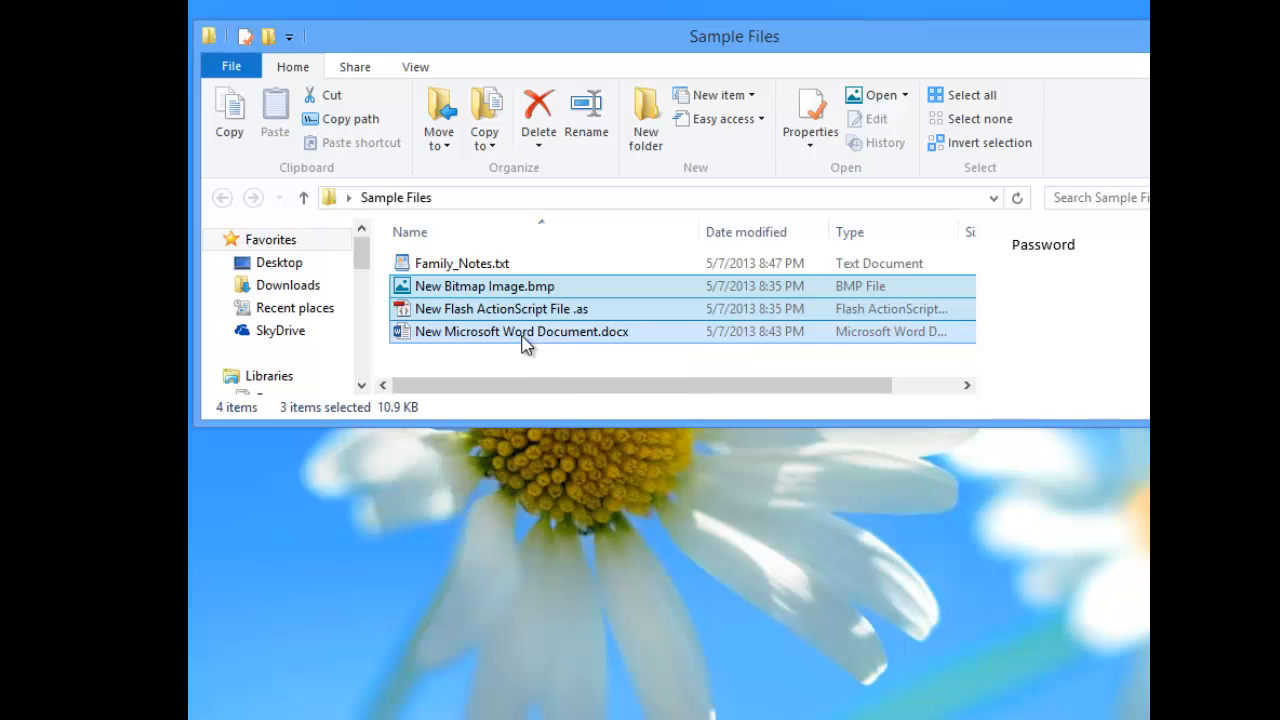
# Request AxCrypt Encrypt for the three selected files from their context menu
pyautogui.rightClick(520, 332)
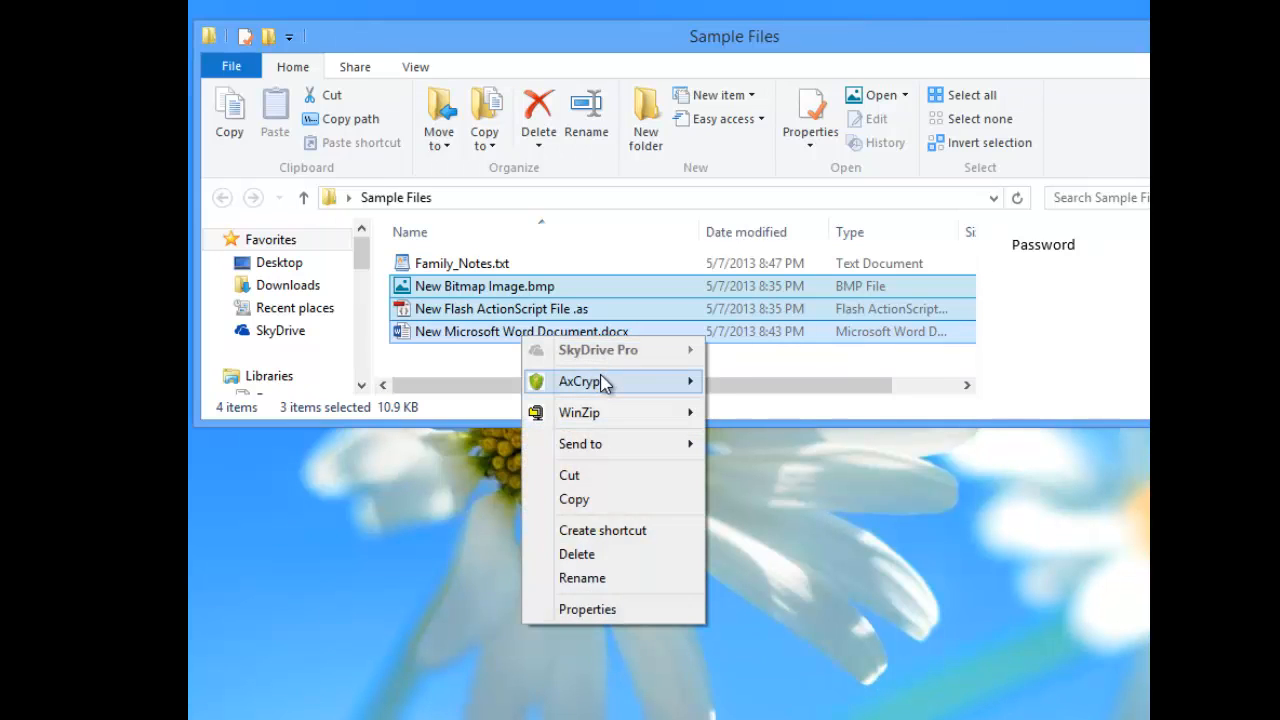
pyautogui.moveTo(580, 380)
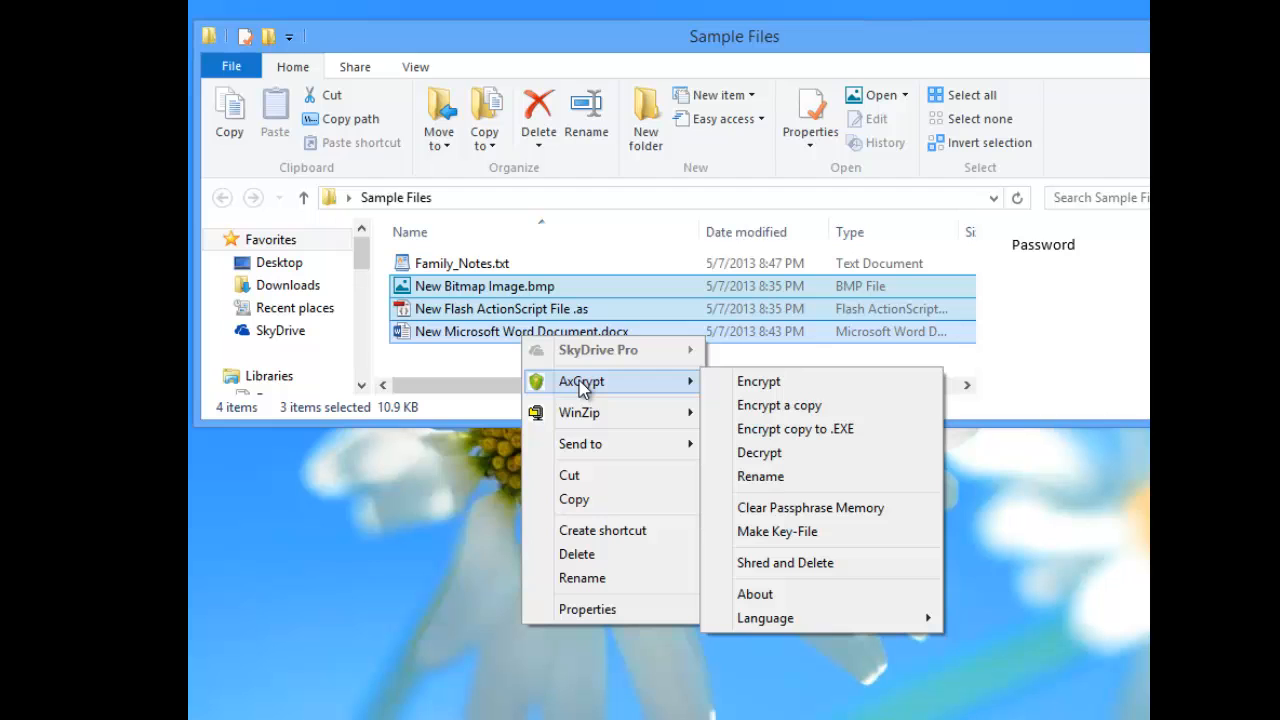
pyautogui.click(520, 332)
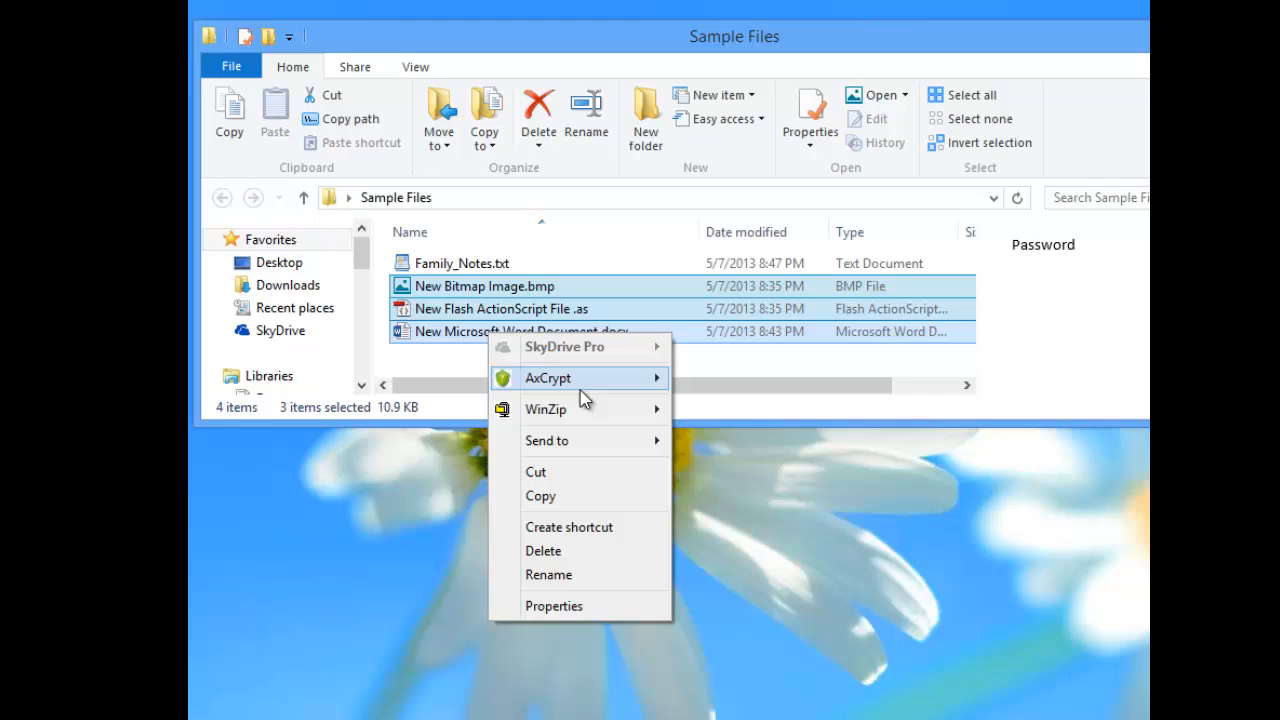
pyautogui.moveTo(548, 378)
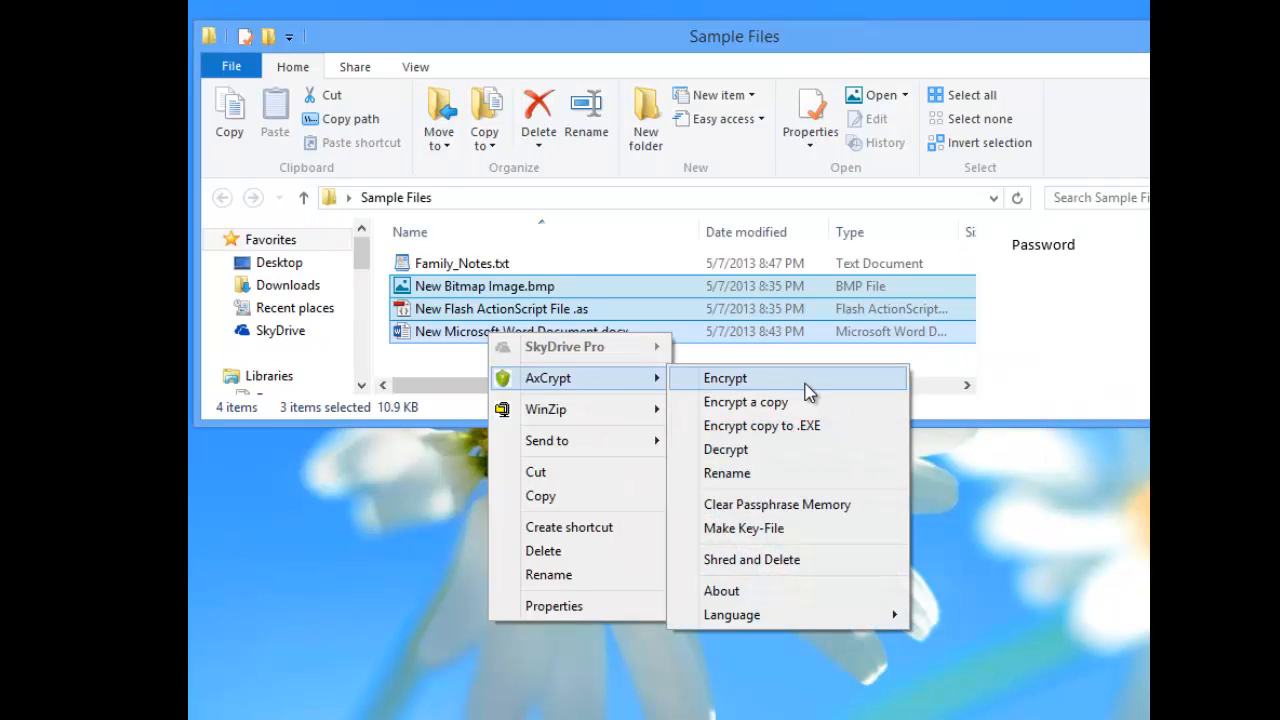
pyautogui.moveTo(788, 382)
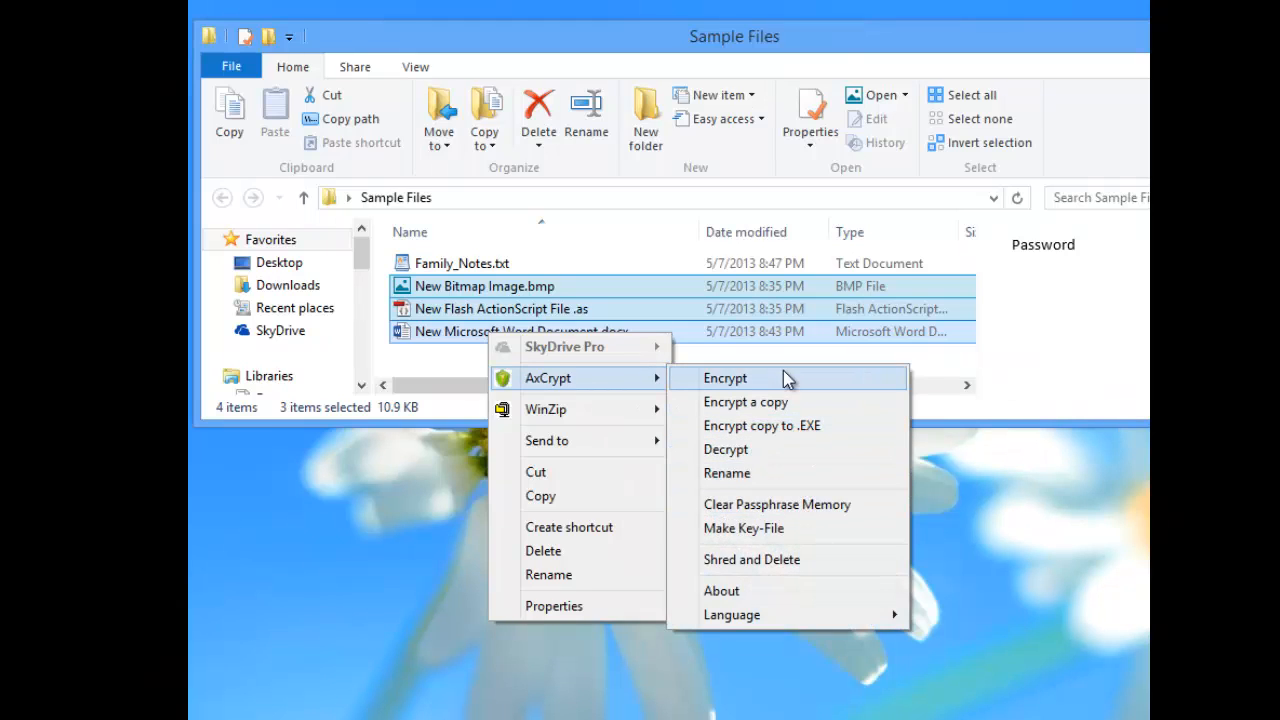
pyautogui.click(724, 378)
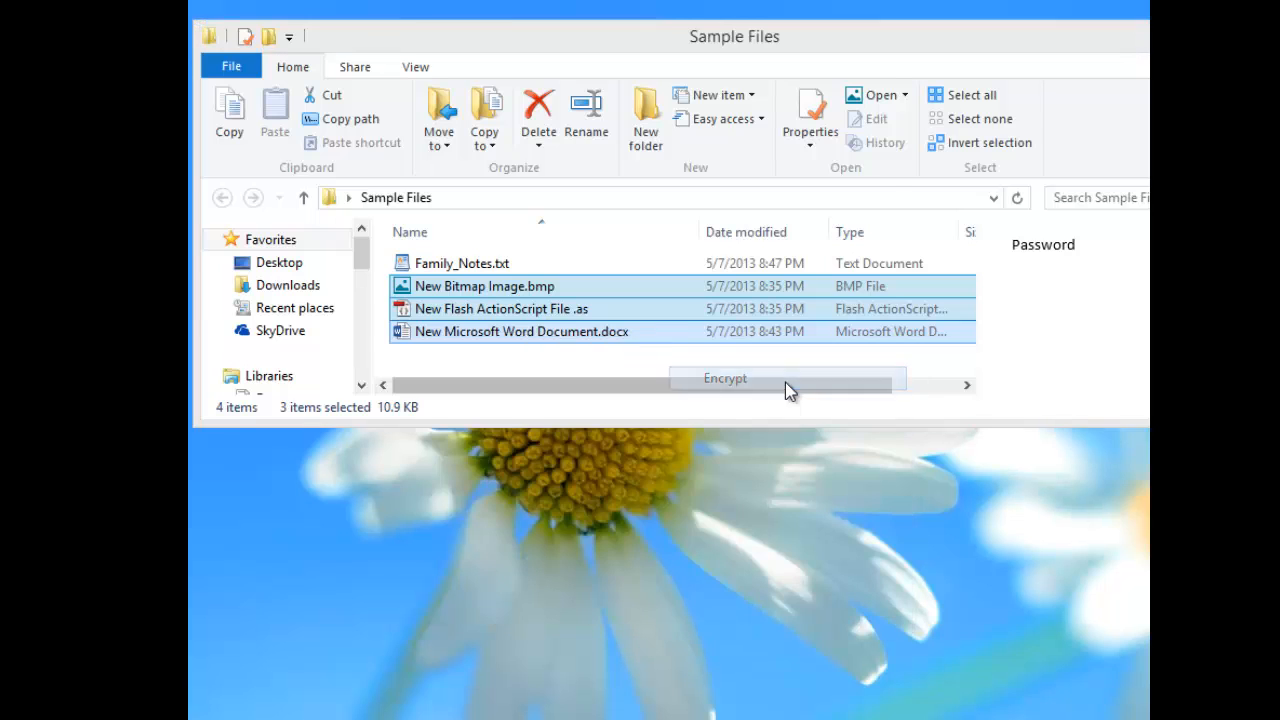
# Encrypt the three files with the key file from Sample Files, producing .axx files
pyautogui.click(724, 378)
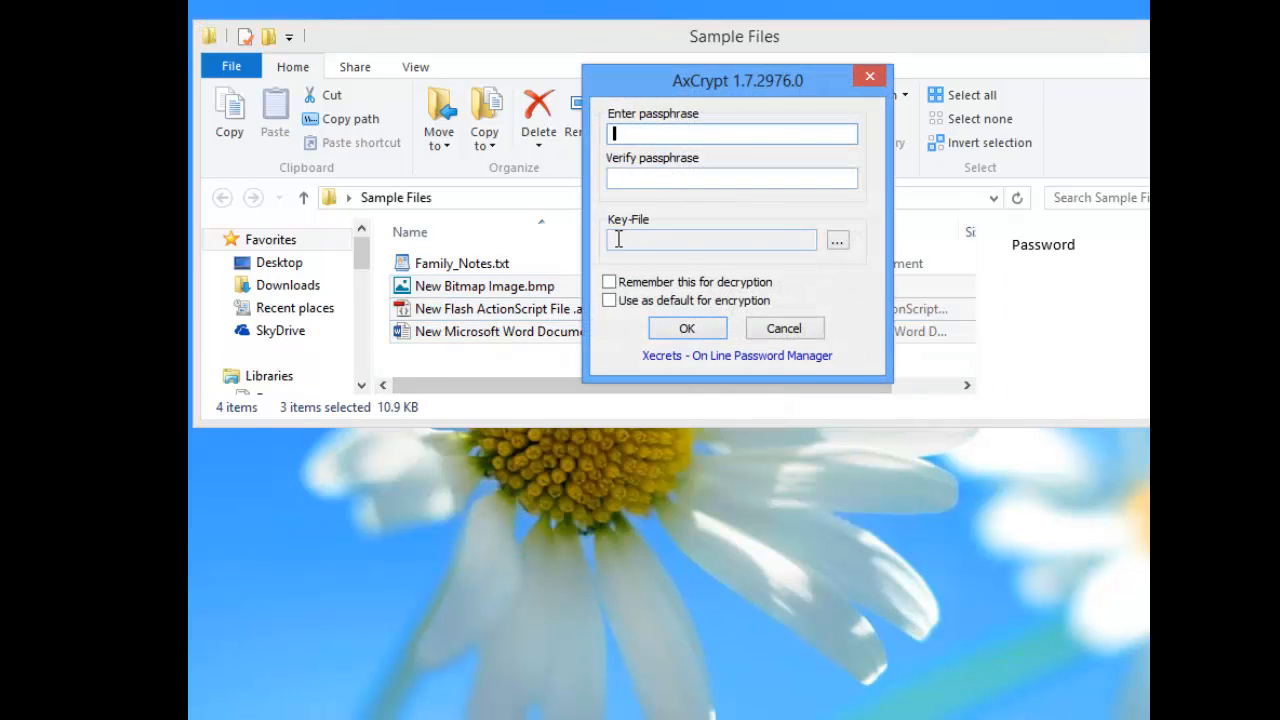
pyautogui.click(836, 240)
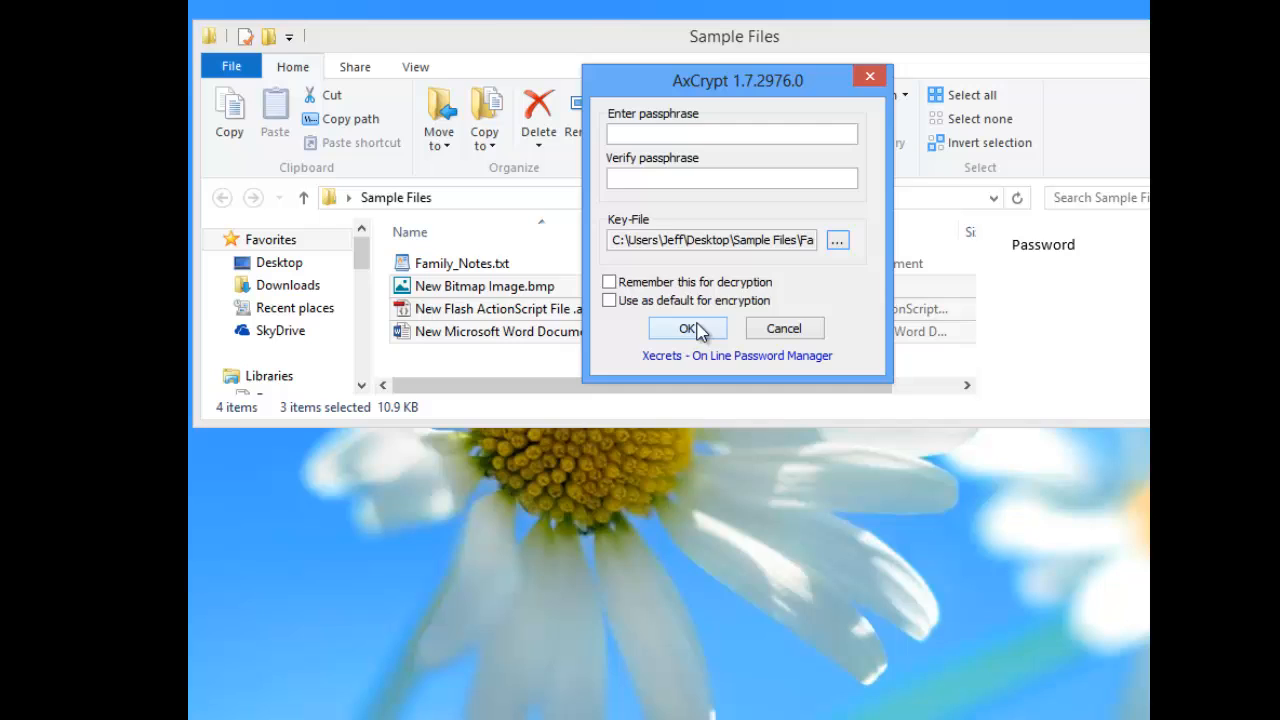
pyautogui.click(688, 328)
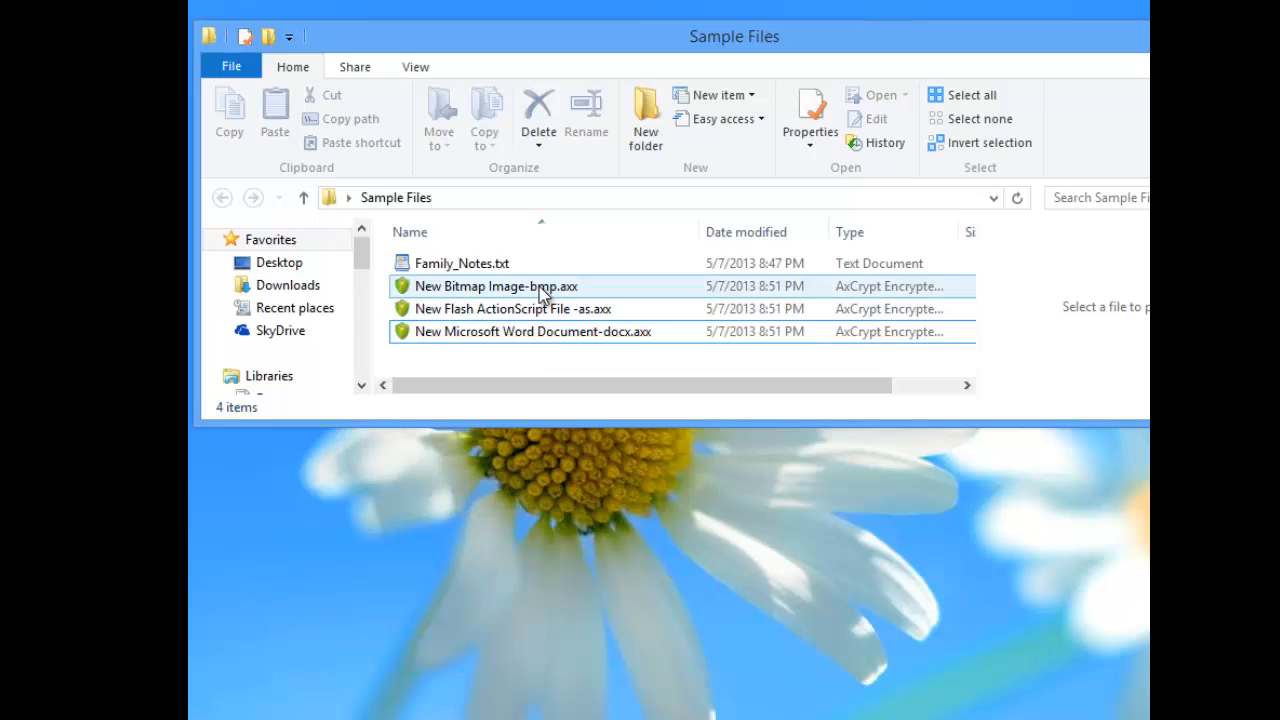
pyautogui.click(532, 332)
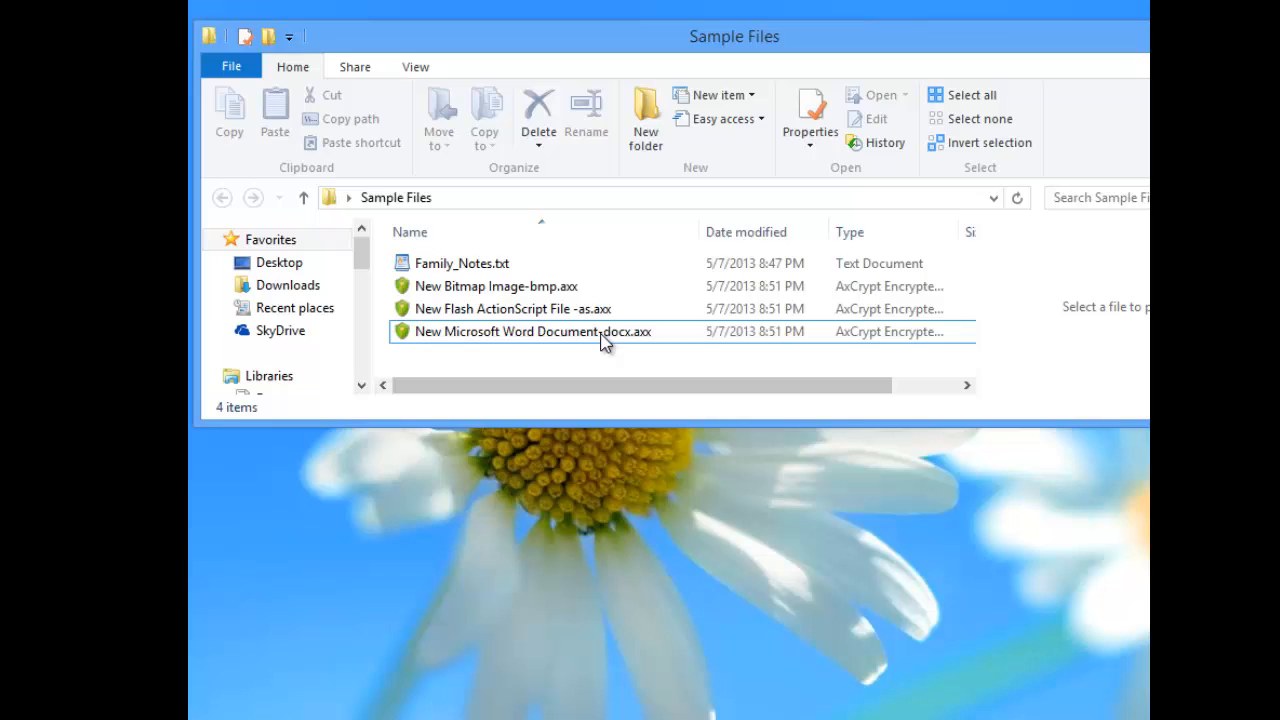
pyautogui.moveTo(516, 308)
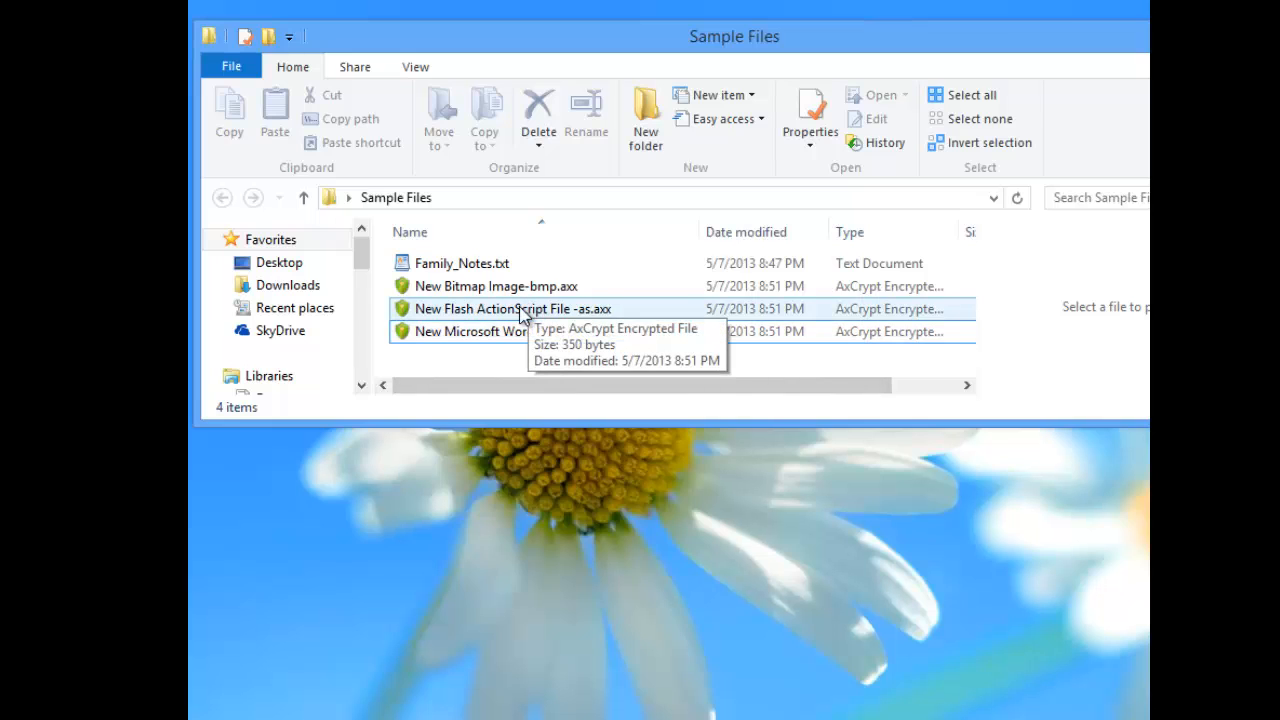
# Open New Flash ActionScript File -as.axx and confirm decryption with the key file
pyautogui.doubleClick(516, 308)
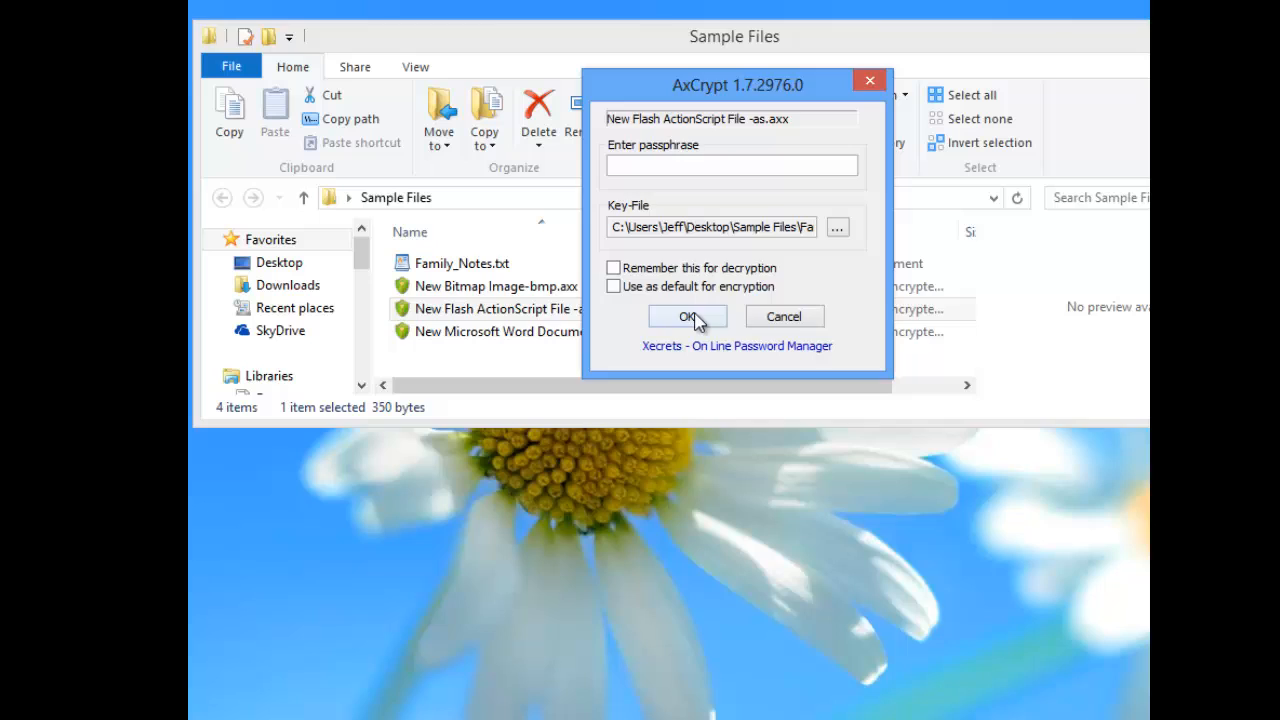
pyautogui.click(688, 316)
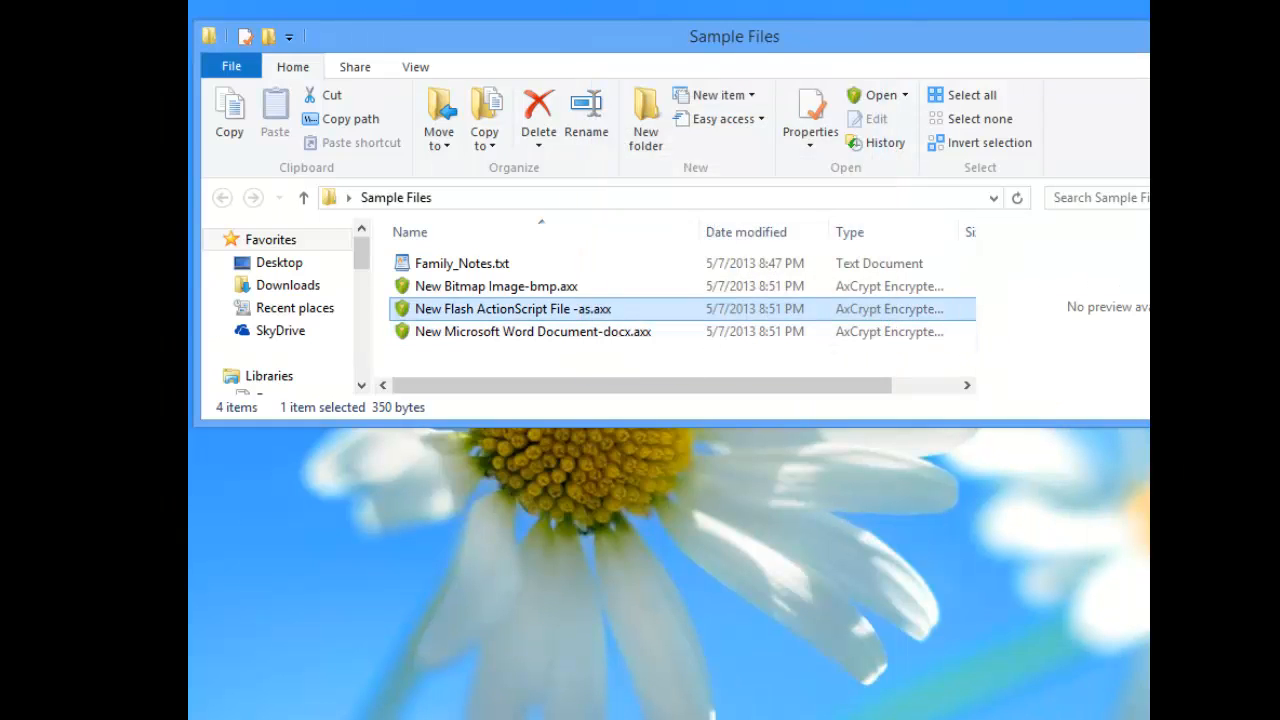